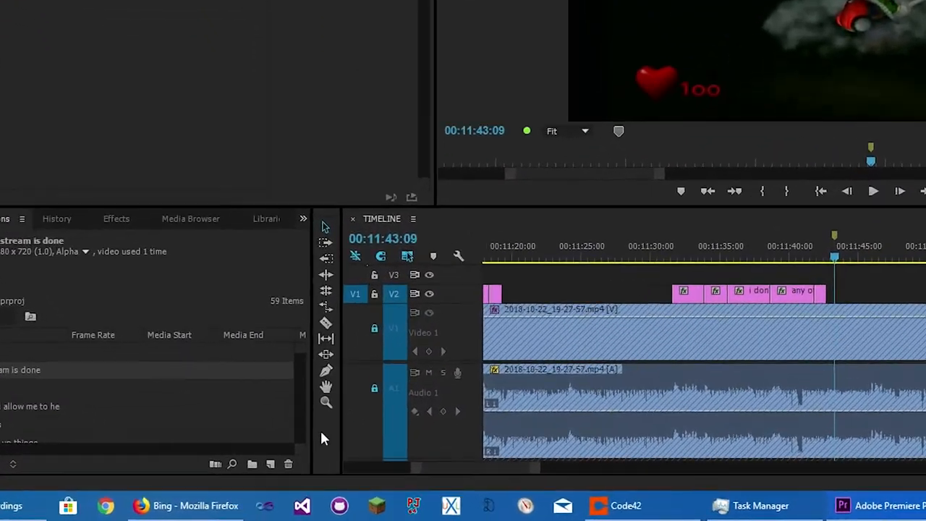
Create a new title named 'z' from the Project panel's New Item > Title menu.
left_click(253, 463)
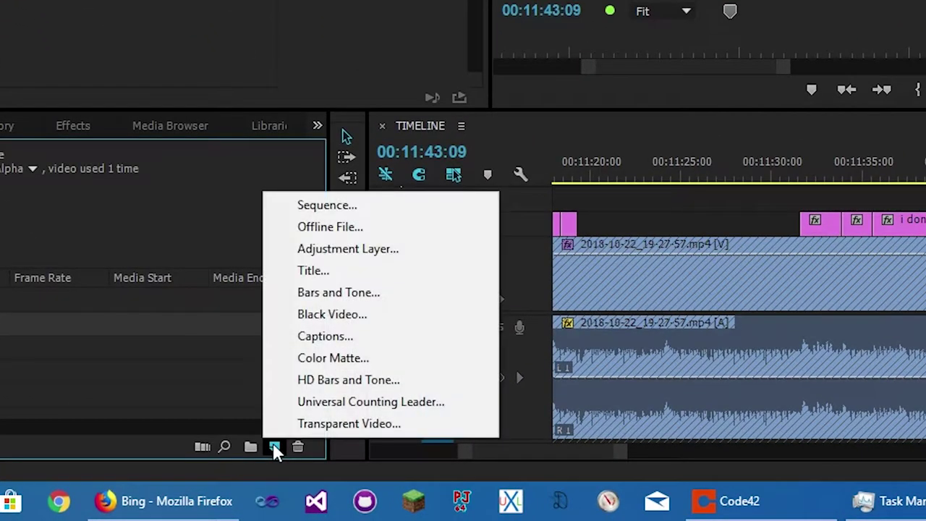
mouse_move(338, 292)
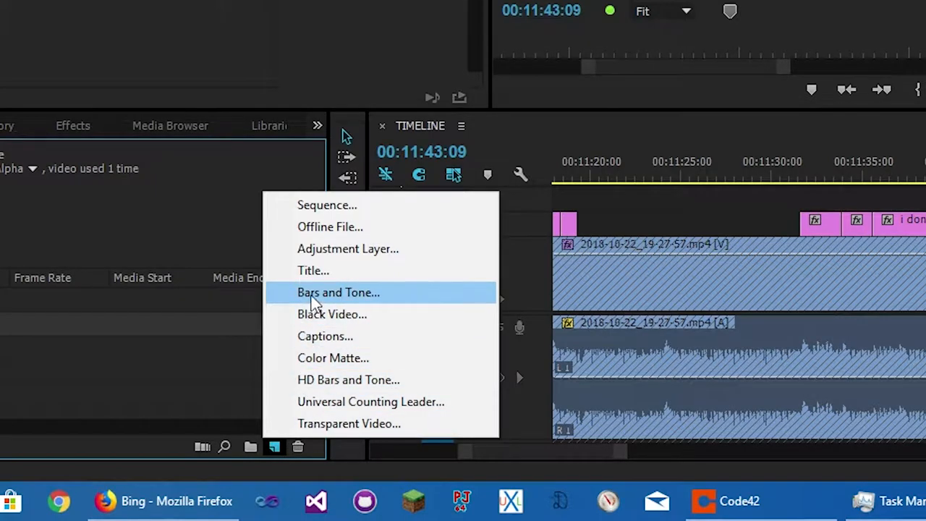
left_click(314, 271)
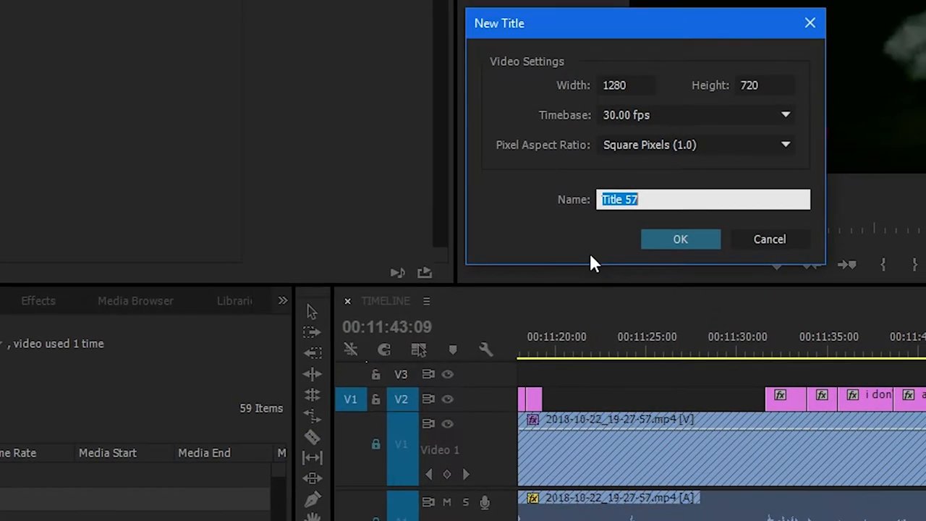
type("z")
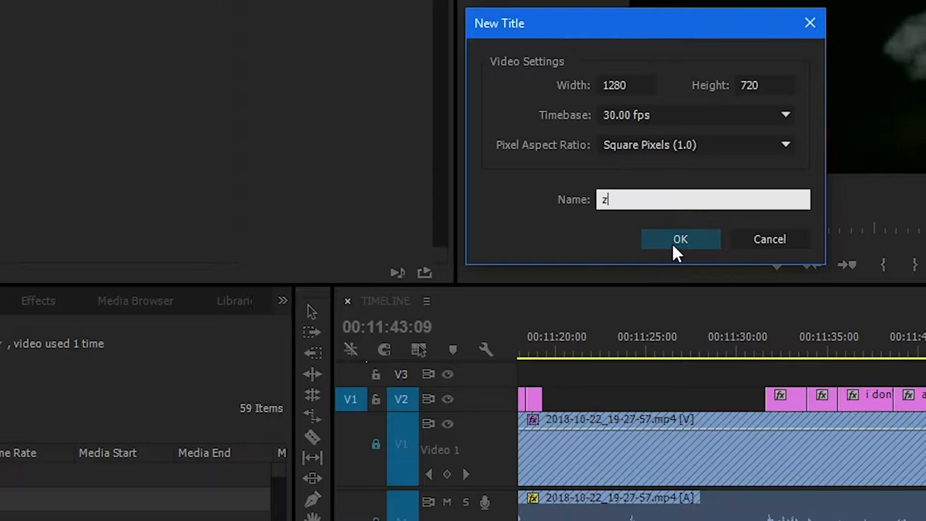
left_click(680, 239)
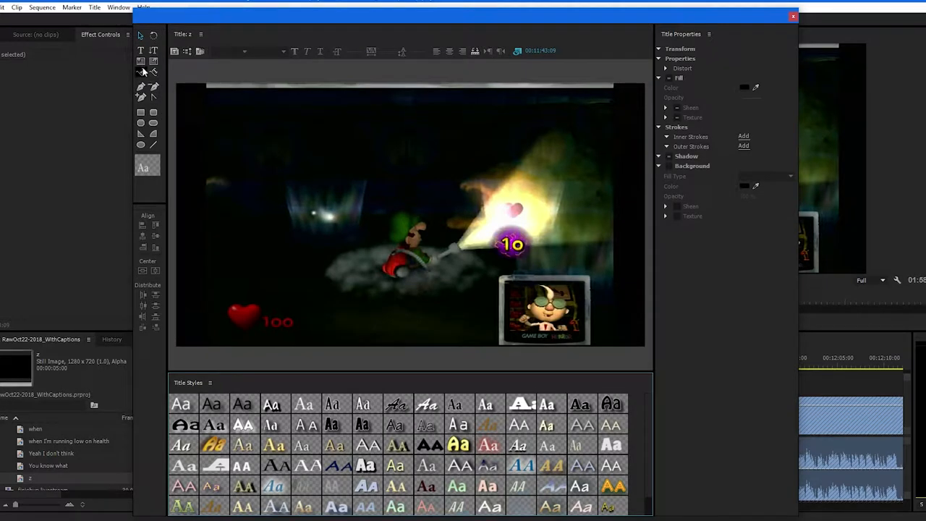
Type the placeholder text 'dhfadsjfhsdjhguijdfghd' near the top of the title canvas.
left_click(141, 49)
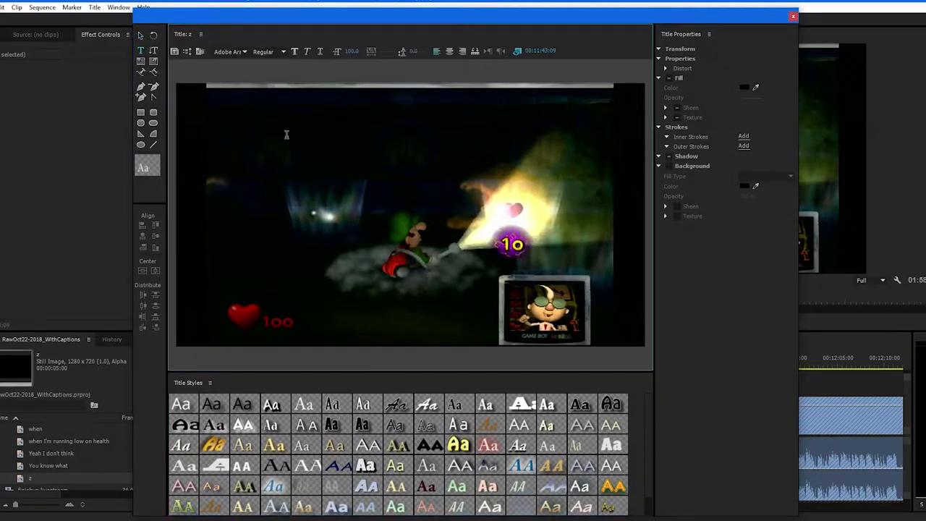
left_click(286, 135)
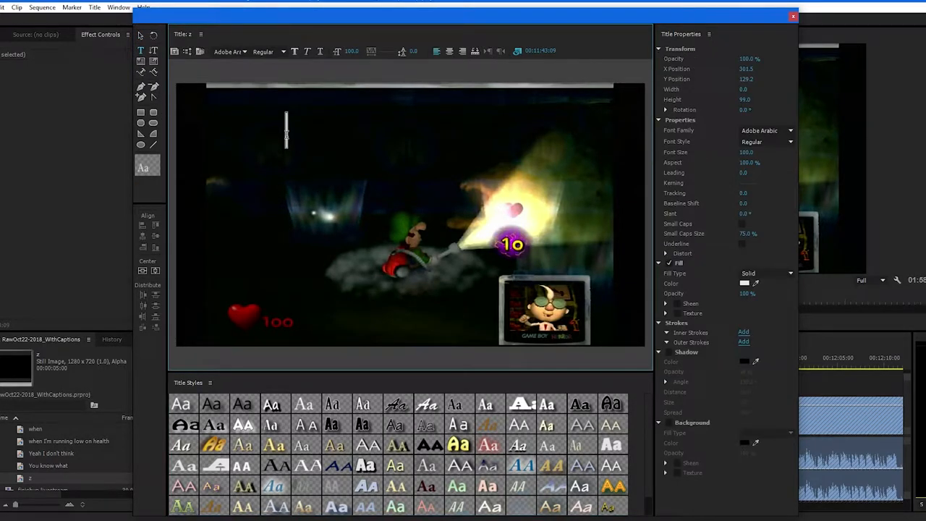
type("dhfadsjfhsdjhguijdfgh")
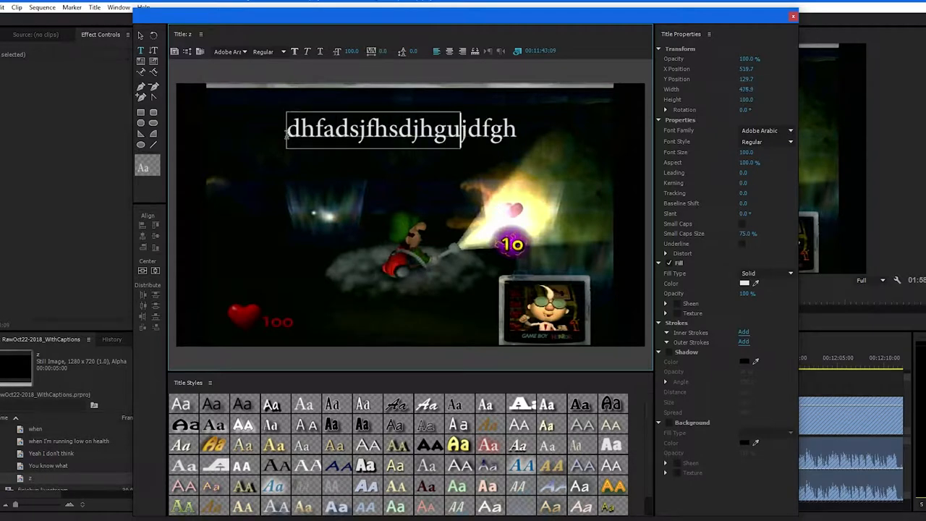
type("d")
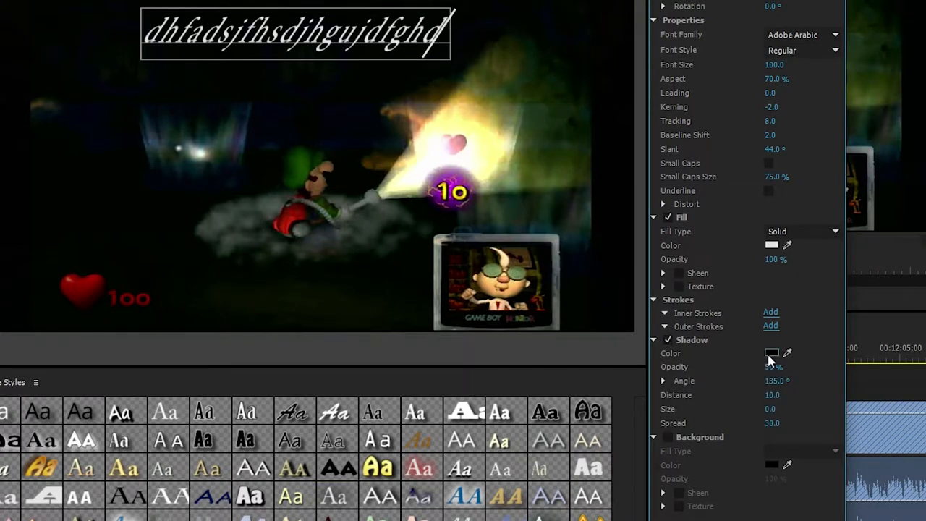
Set the text's drop shadow to a pale white colour and enable sheen.
left_click(770, 353)
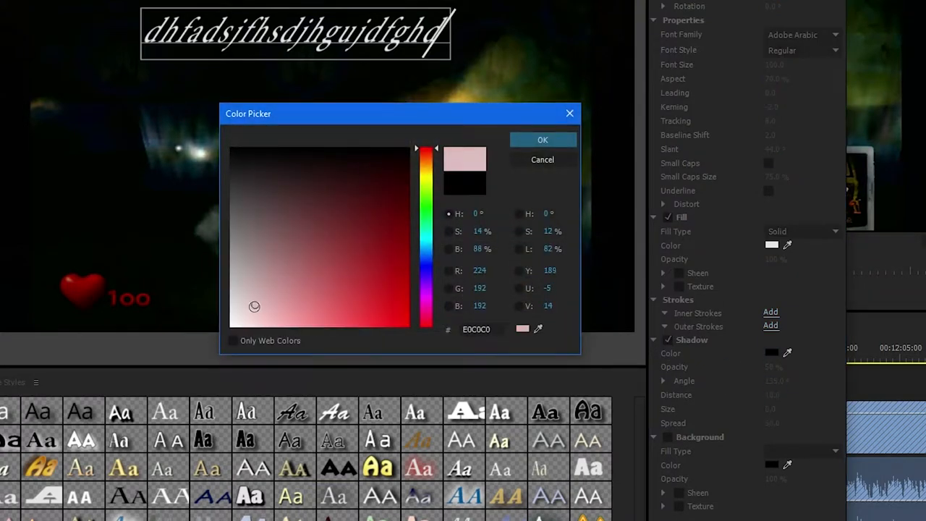
left_click(542, 138)
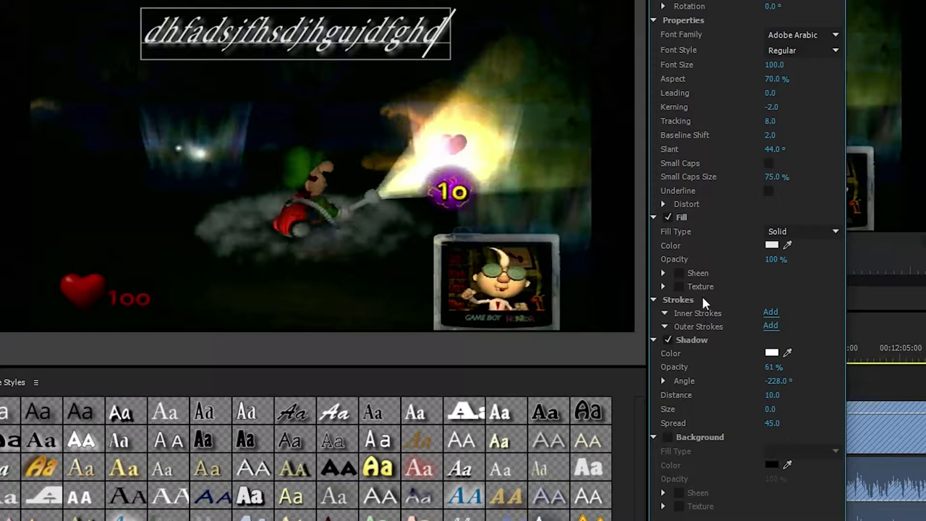
left_click(664, 272)
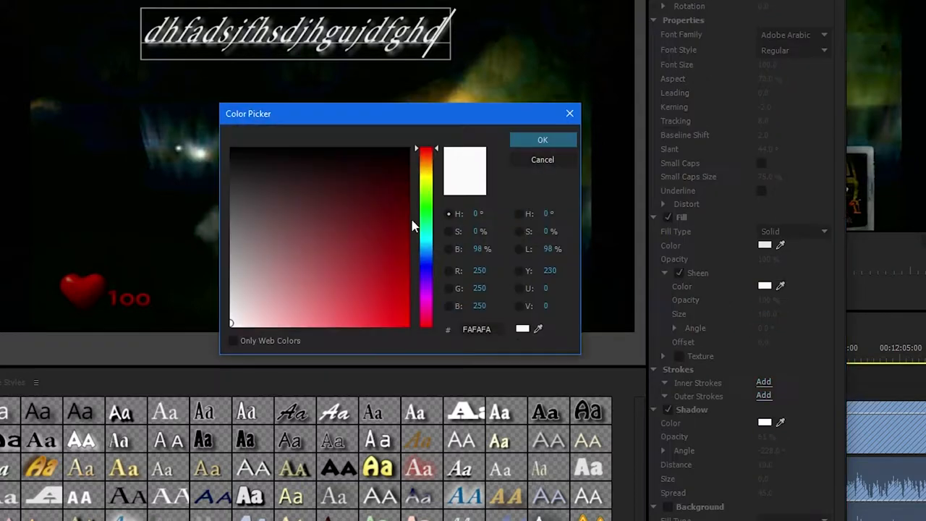
Apply a purple sheen and Bevel fill with purple shadow, adjusted balance and highlight colour.
left_click(543, 139)
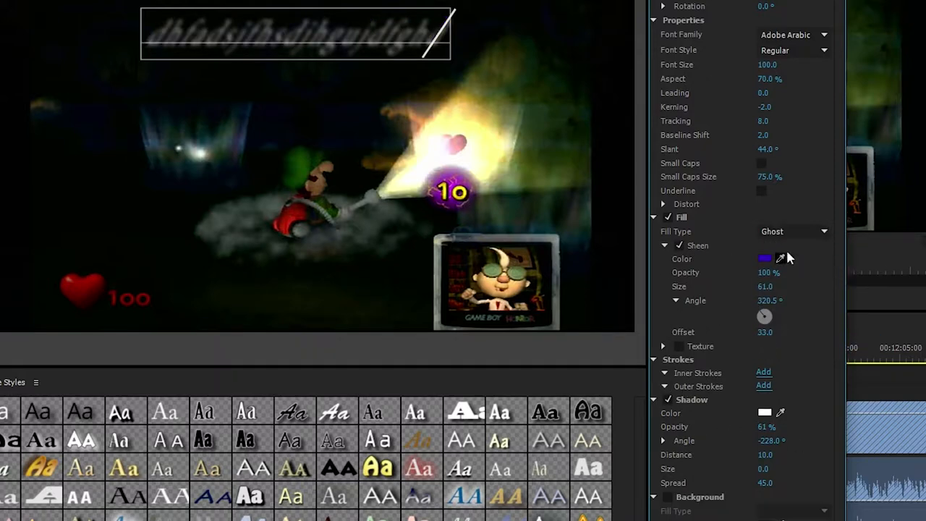
left_click(792, 231)
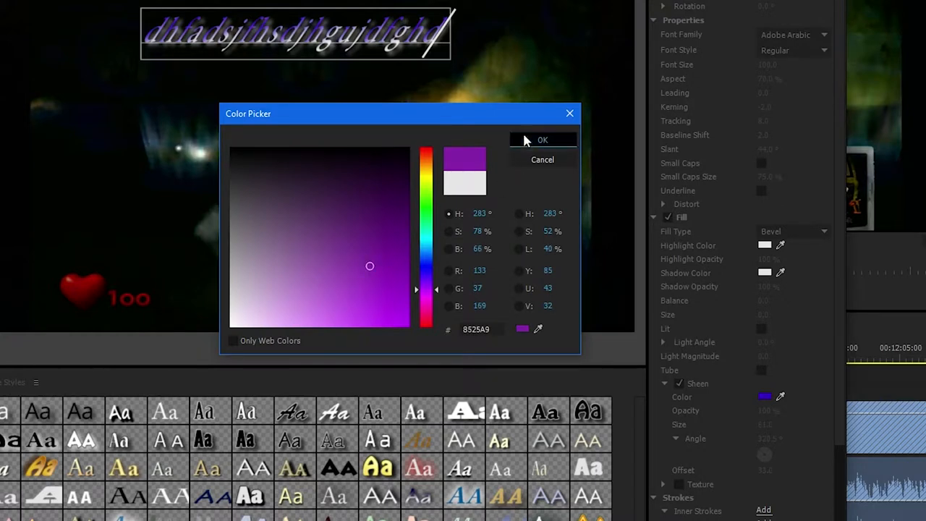
left_click(543, 140)
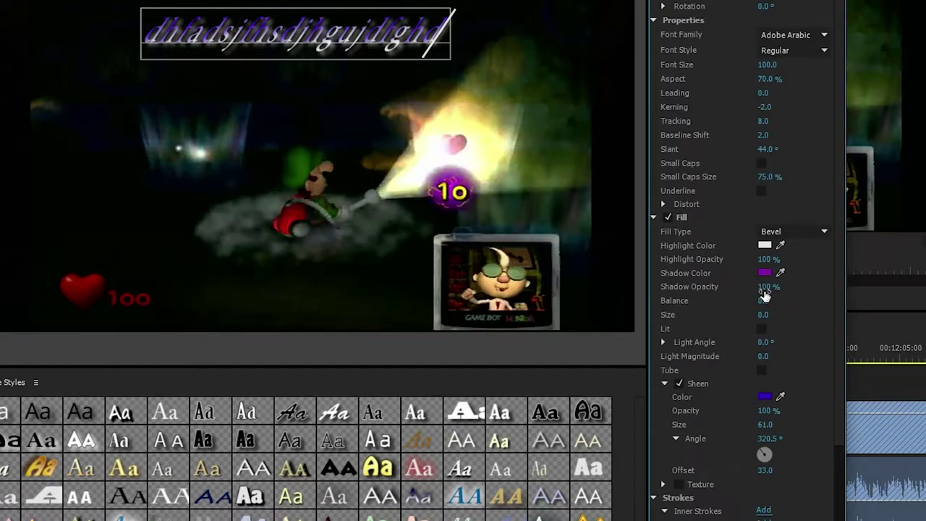
left_click_drag(766, 300, 753, 300)
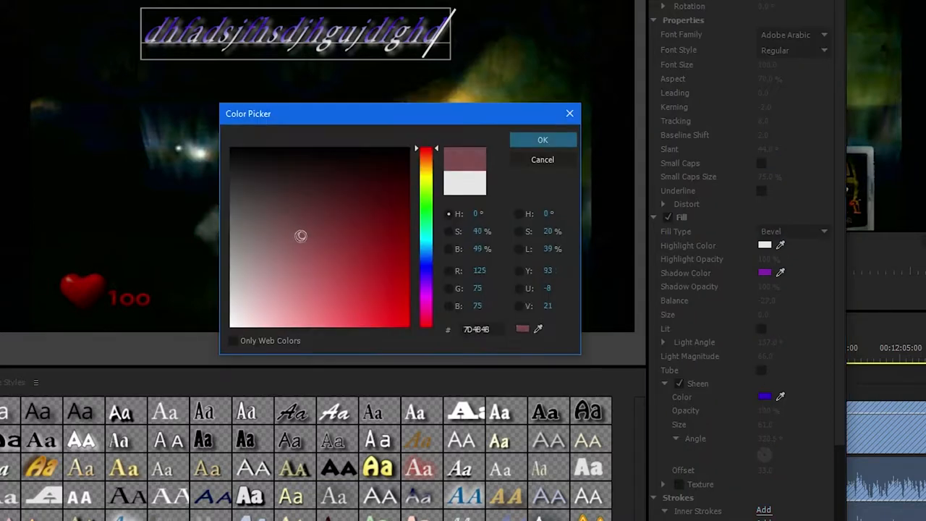
left_click(542, 138)
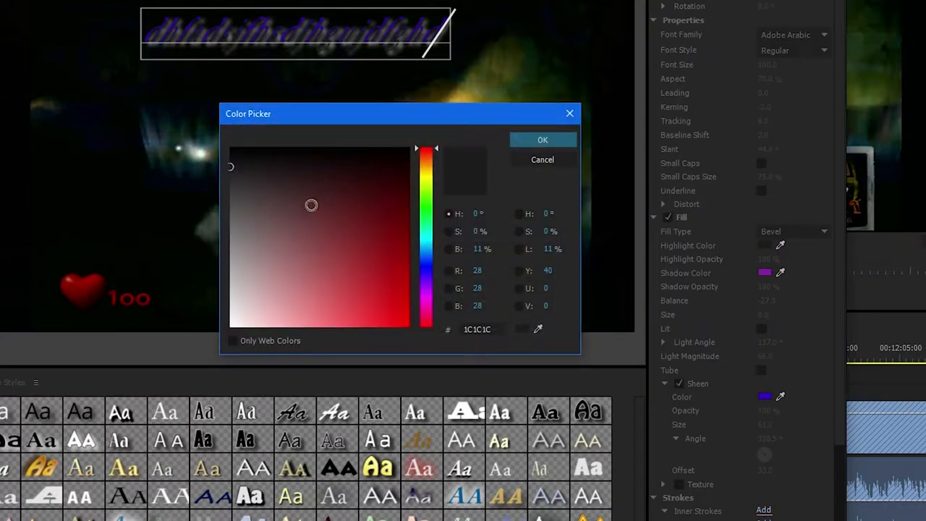
left_click(542, 139)
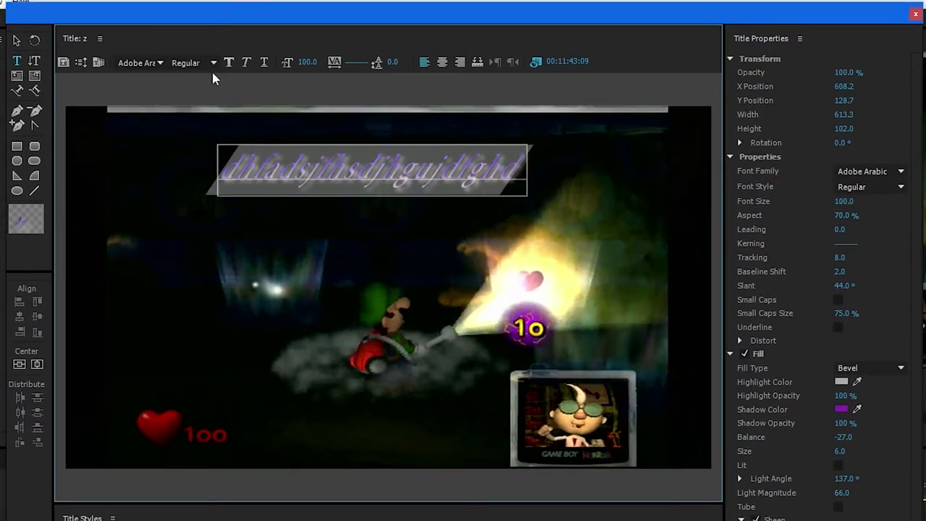
mouse_move(228, 62)
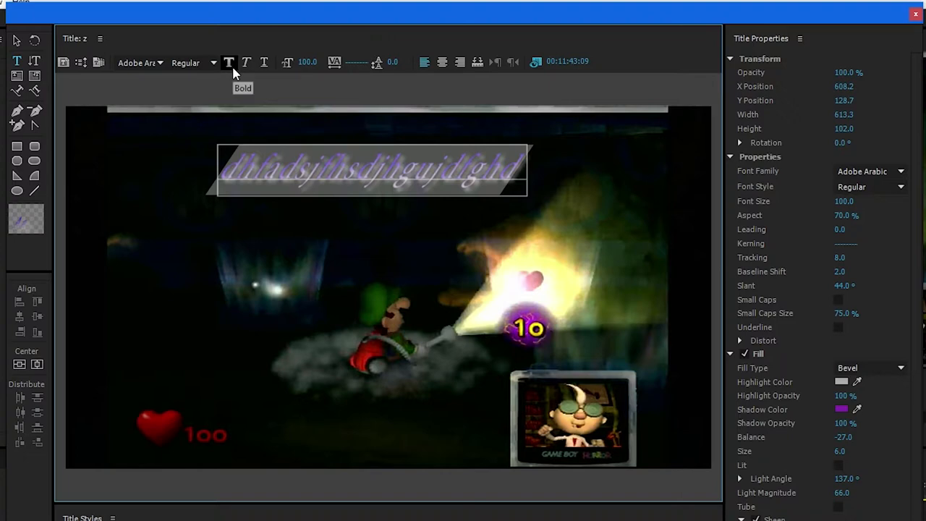
Make the title text bold, italic and underlined.
left_click(247, 61)
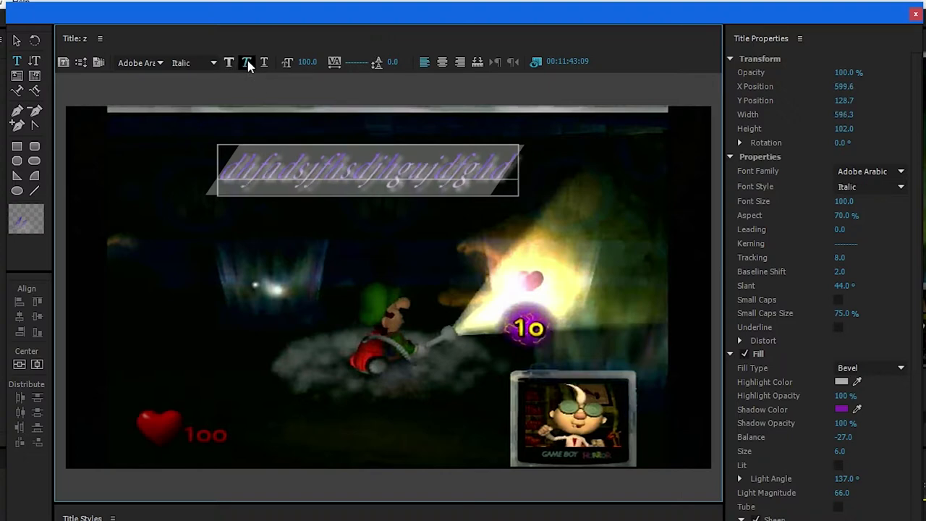
left_click(227, 62)
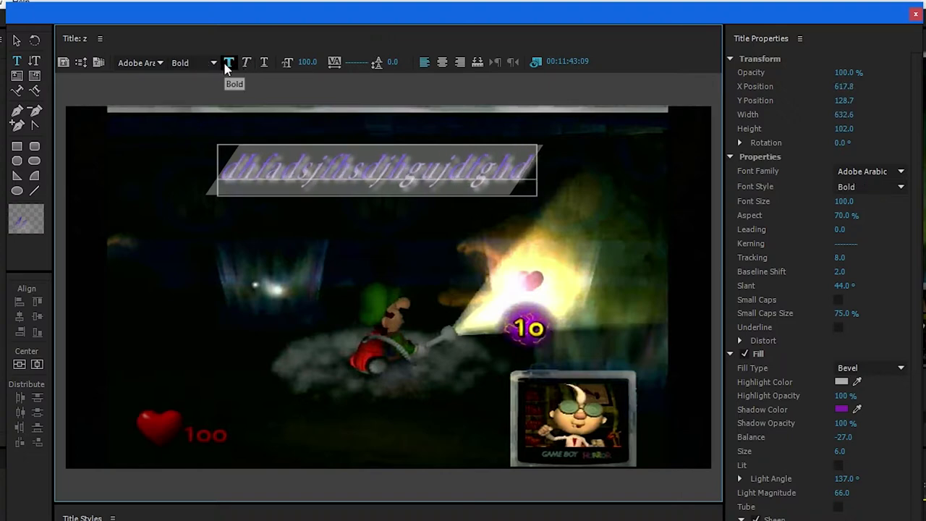
mouse_move(265, 62)
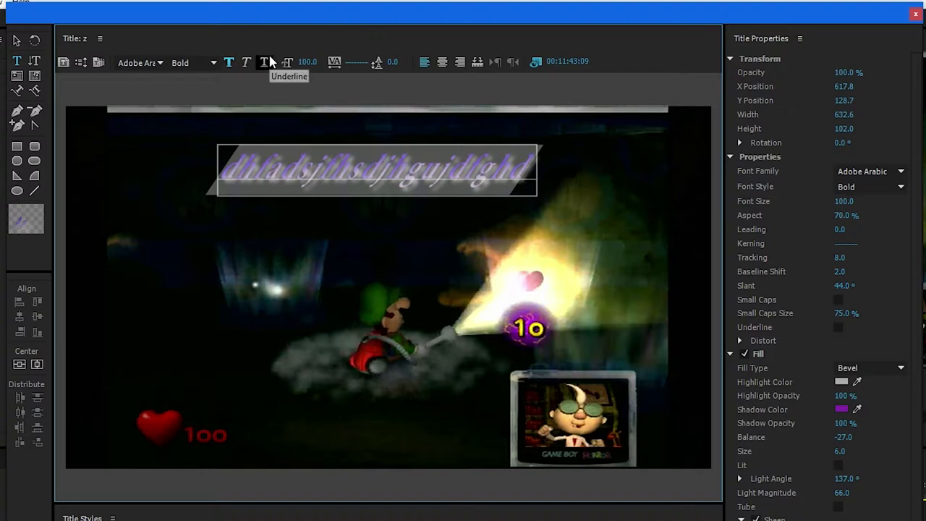
left_click(265, 61)
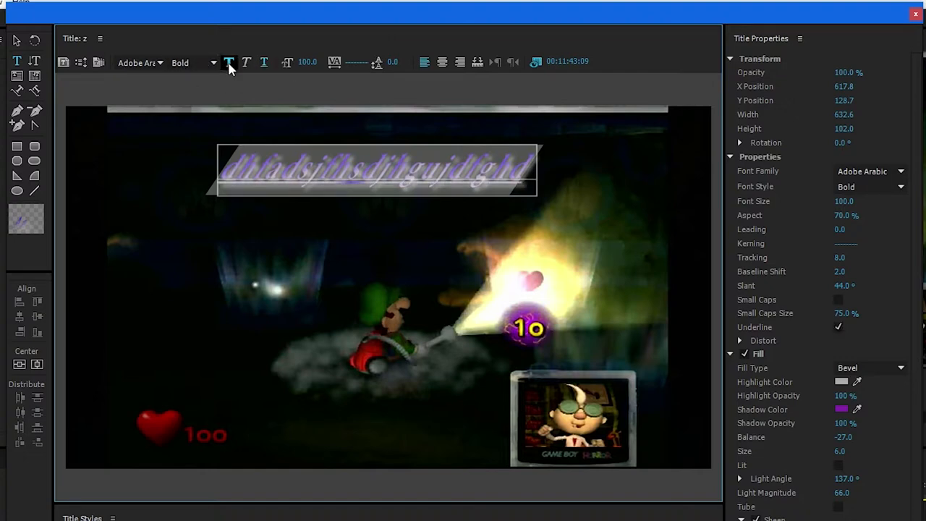
left_click(246, 62)
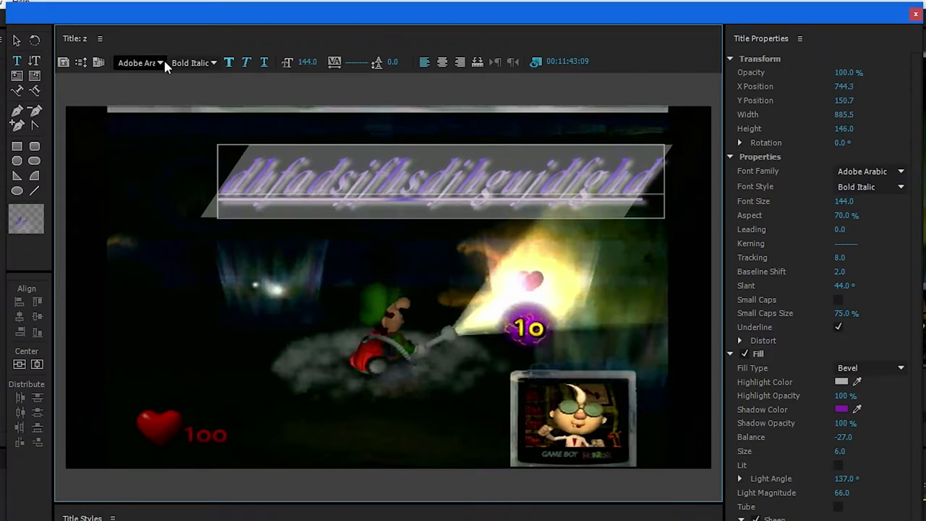
Switch the font to Comic Sans MS and reposition the text in the frame.
left_click(139, 63)
type("Co")
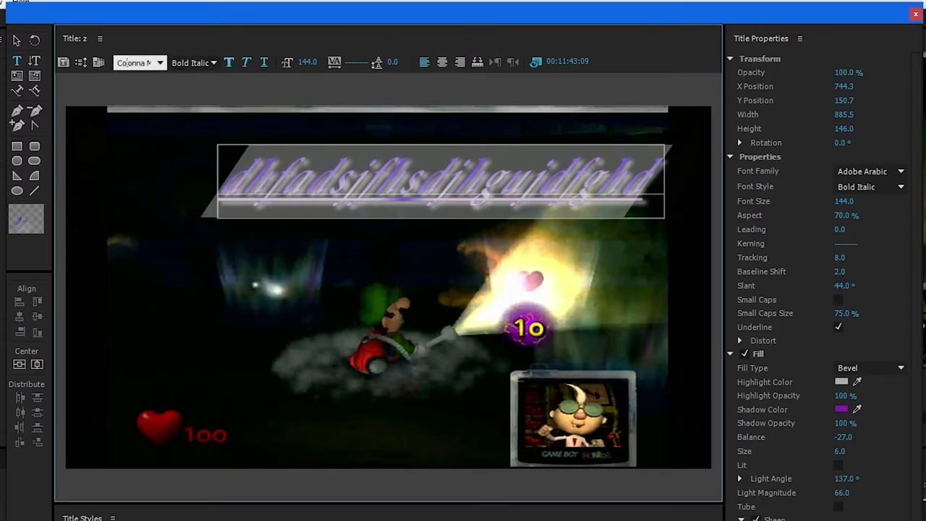
left_click(138, 62)
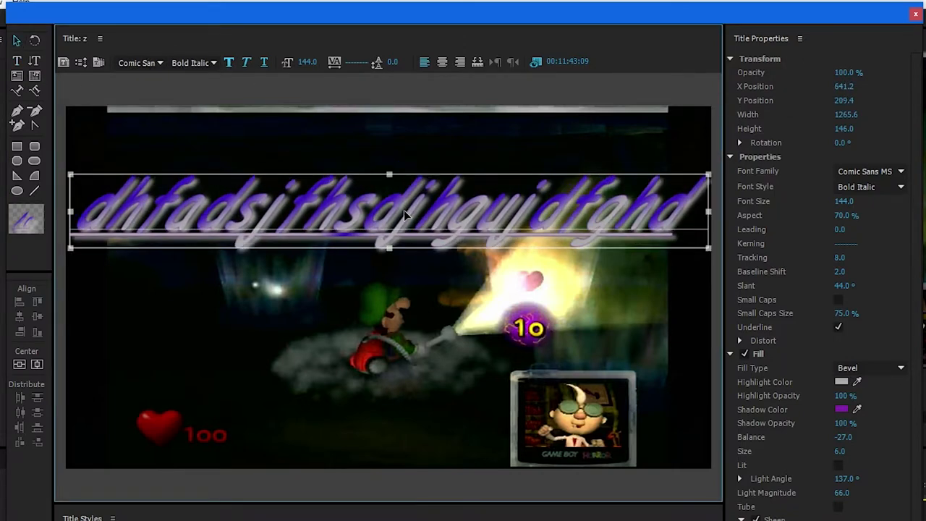
left_click_drag(387, 213, 383, 214)
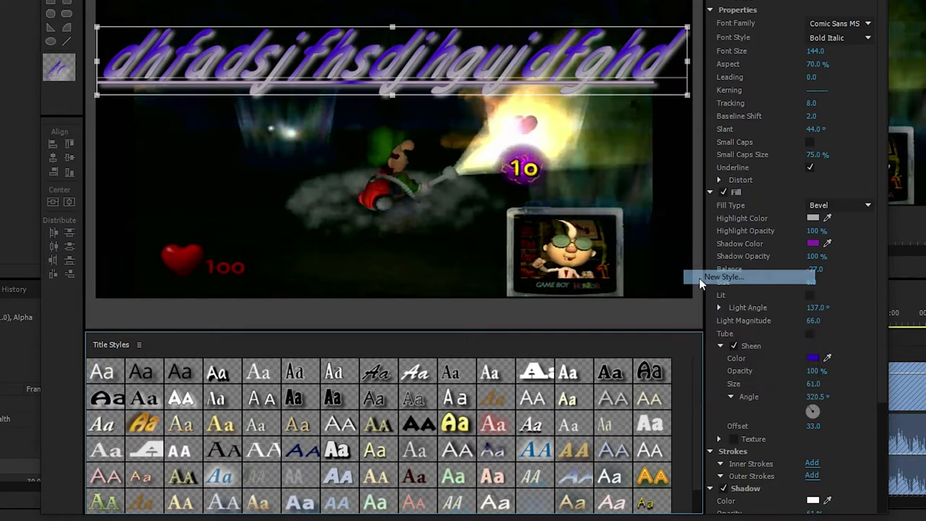
Save the current look as style 'the worst possible font style EVER created deletme'.
left_click(723, 277)
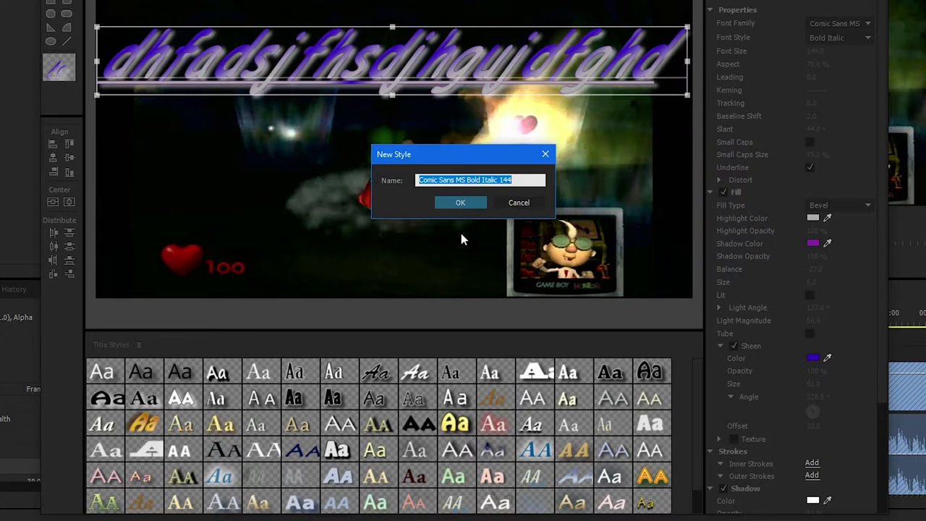
type("the")
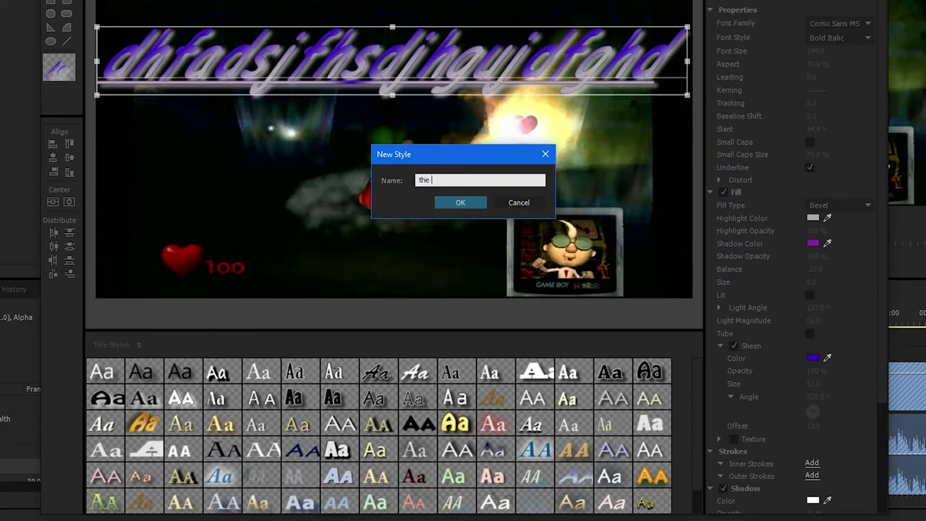
type("worst possible font style EVER")
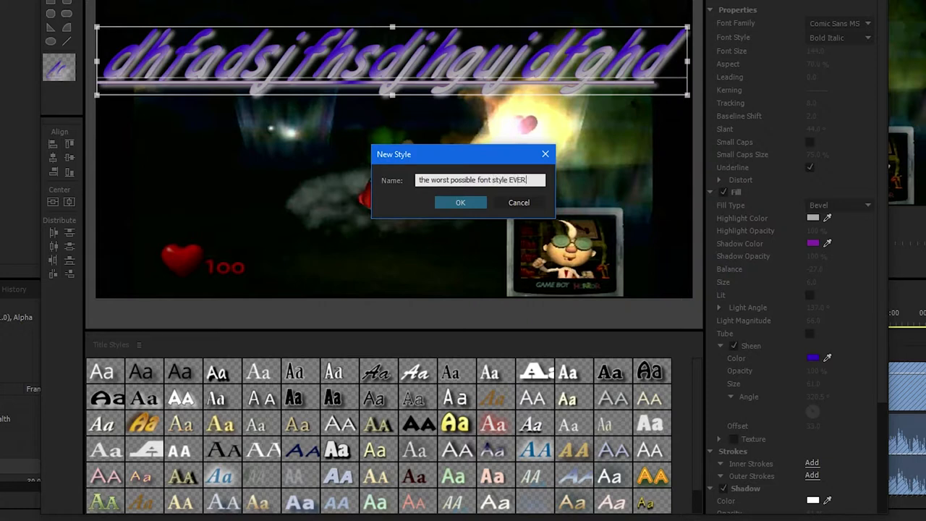
type("create")
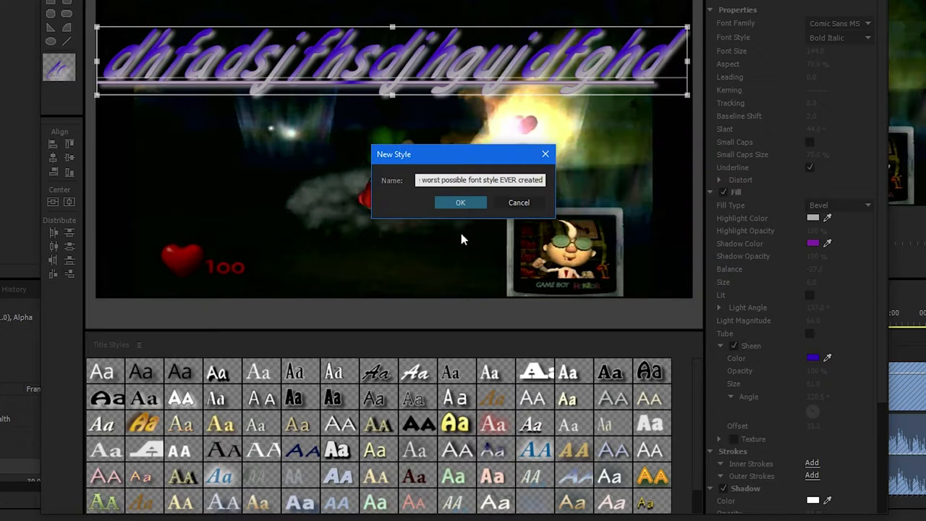
type("dele")
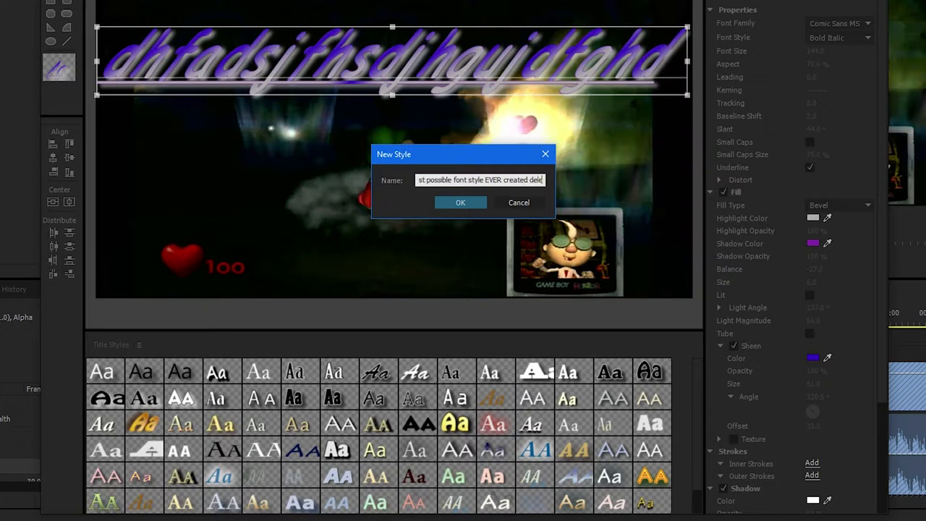
left_click(460, 202)
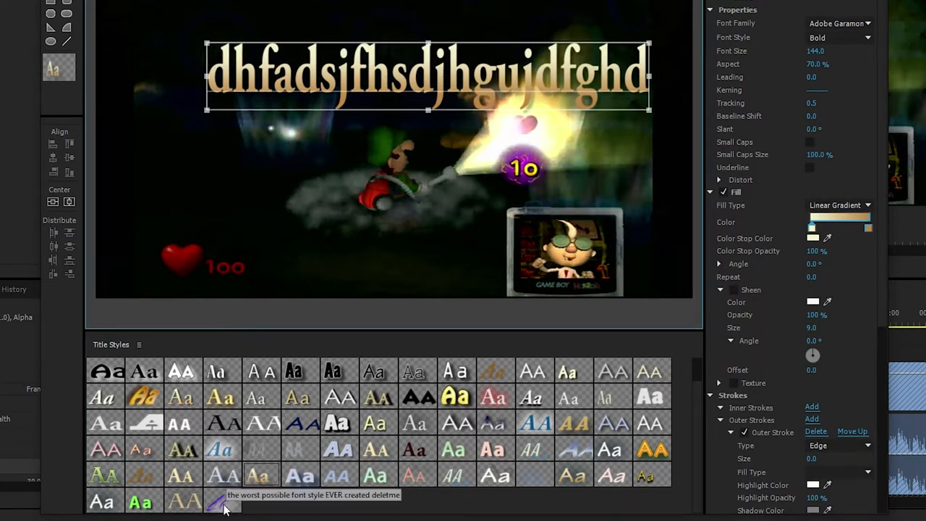
Apply the saved custom style, then try the Open Sans white style on the text.
left_click(219, 502)
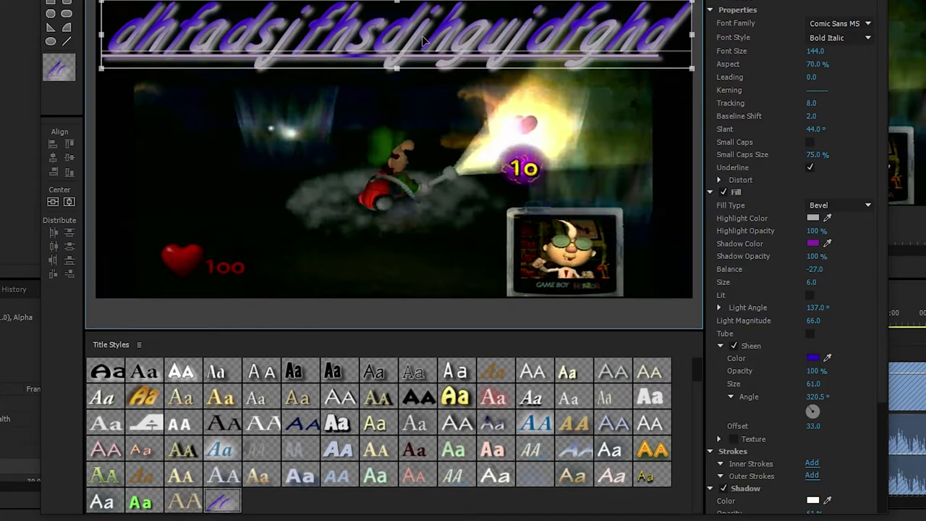
scroll("down", 3)
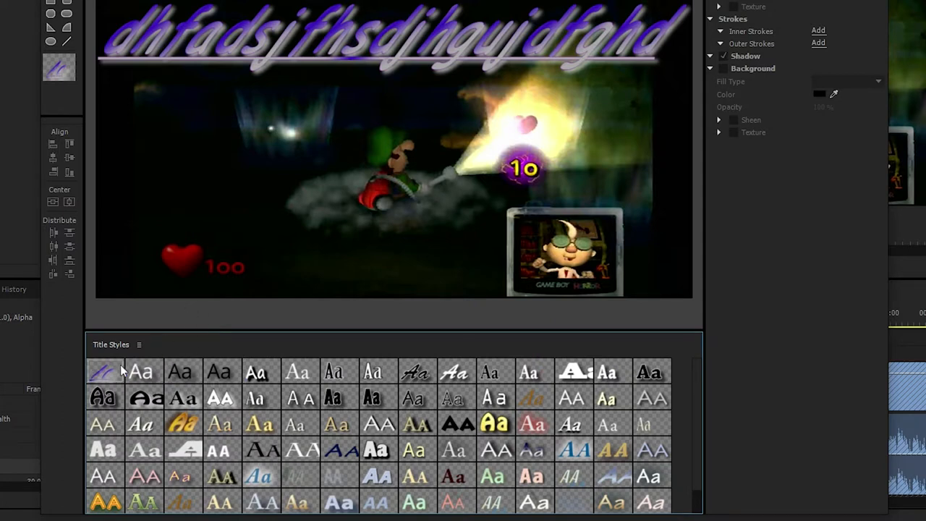
mouse_move(144, 372)
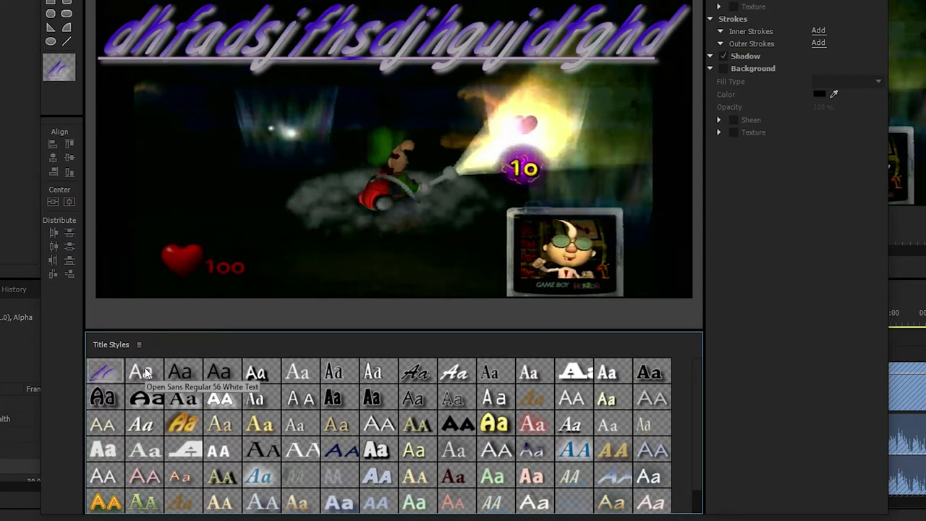
left_click(142, 371)
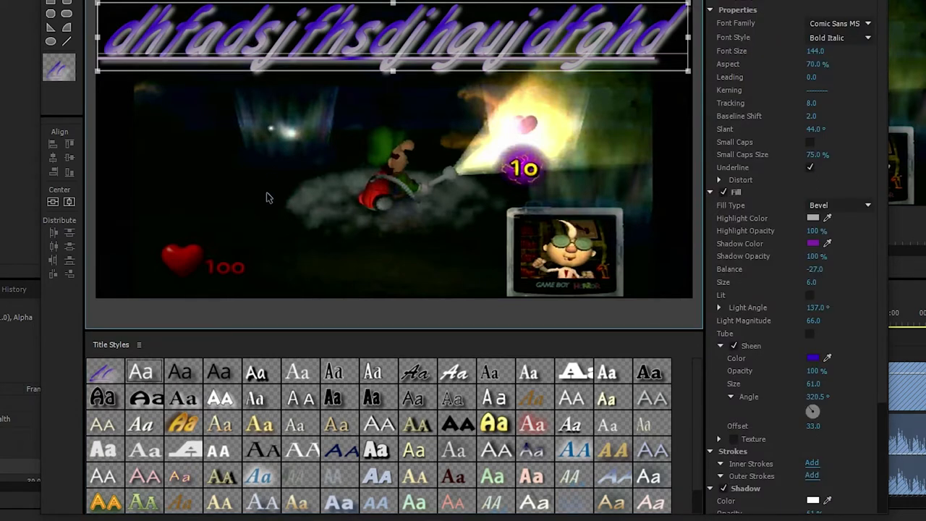
left_click(143, 371)
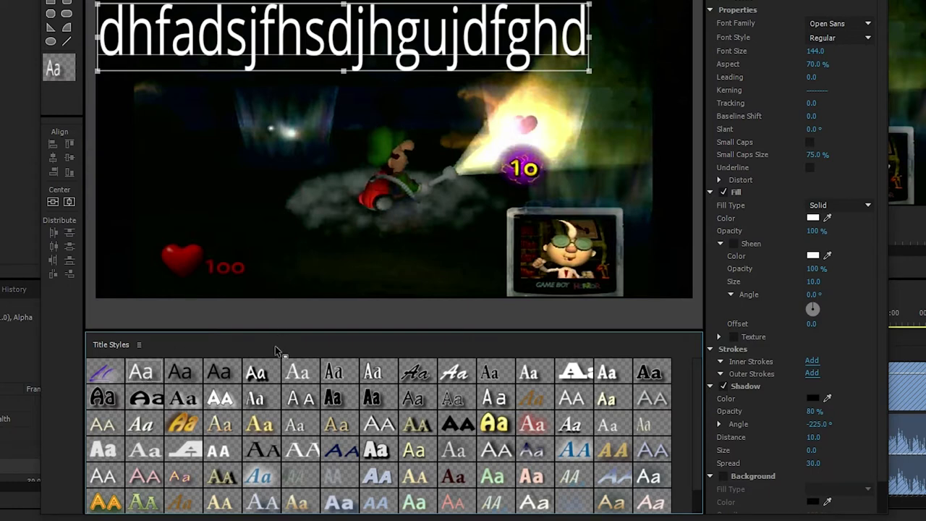
mouse_move(262, 376)
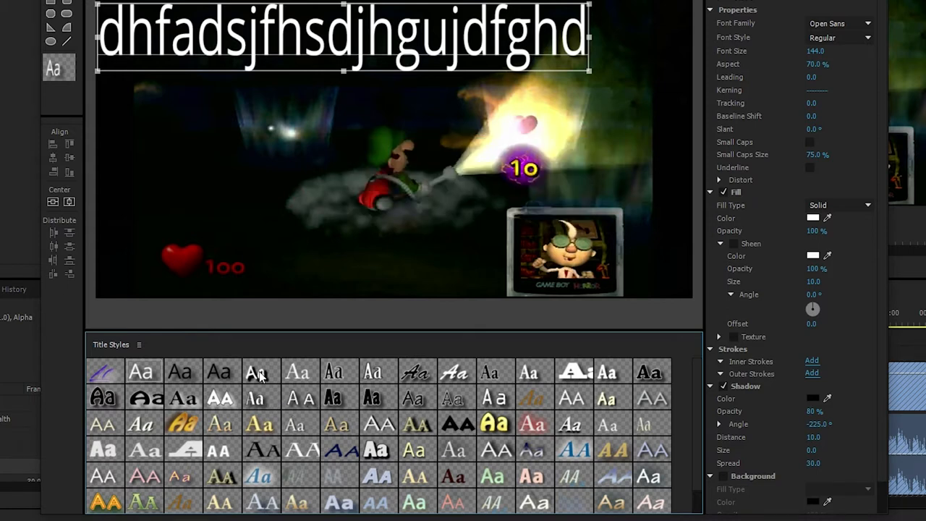
Try the bold Segoe Print style, then reapply the custom purple Comic Sans style.
left_click(260, 372)
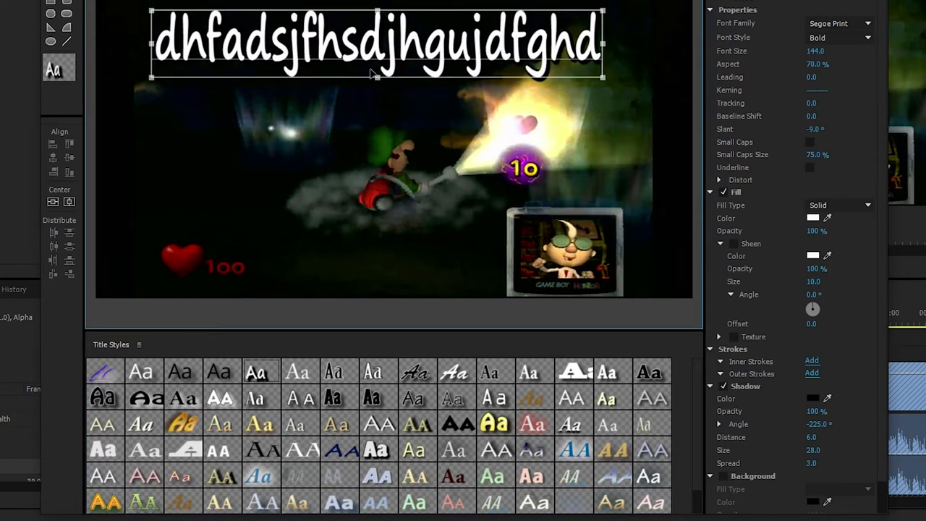
mouse_move(105, 370)
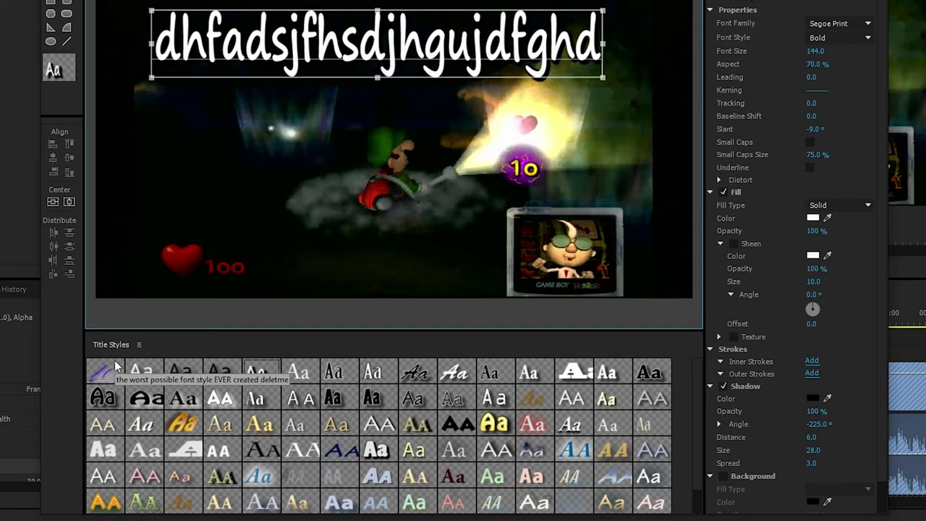
left_click(104, 371)
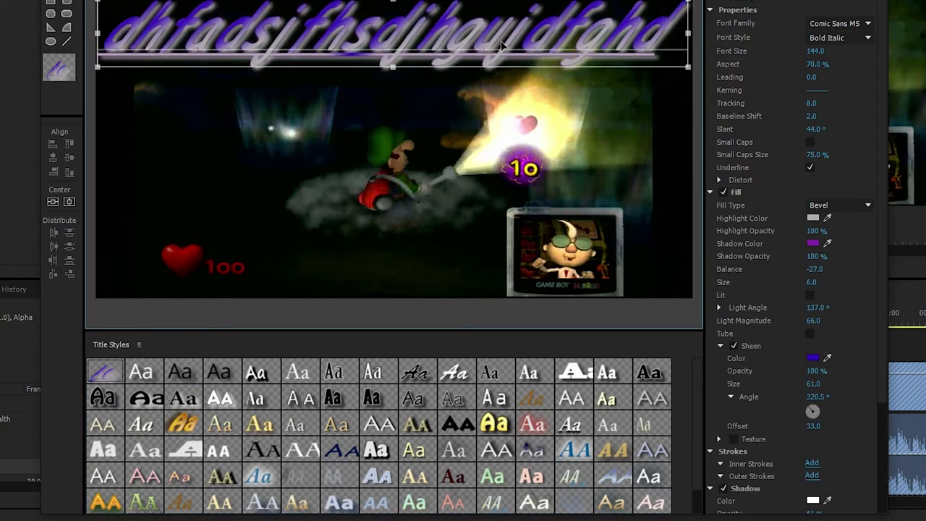
scroll("down", 3)
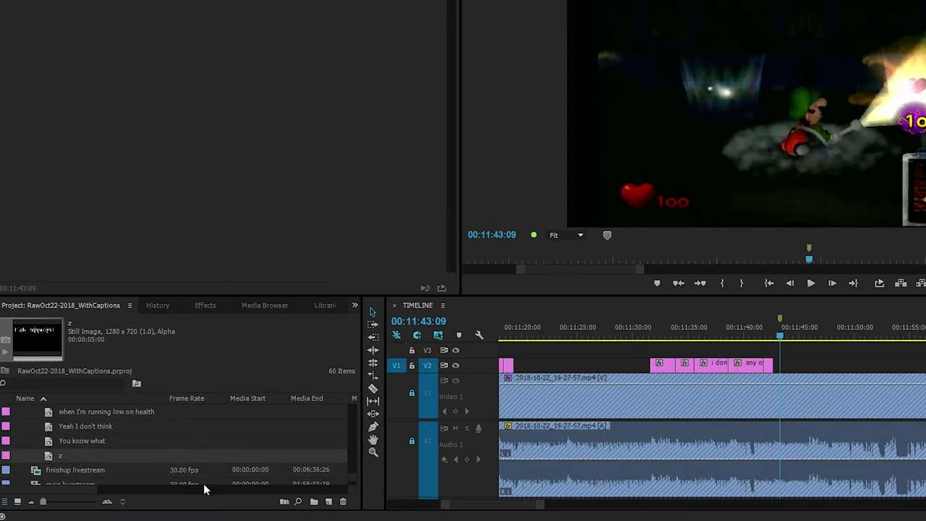
Create a second title named 'blah' from the Project panel's New Item > Title menu.
left_click(317, 501)
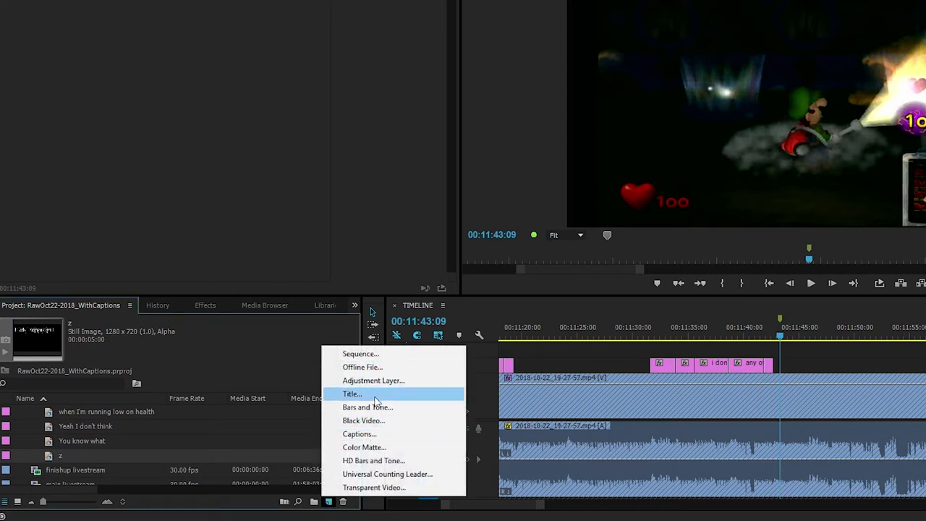
left_click(351, 394)
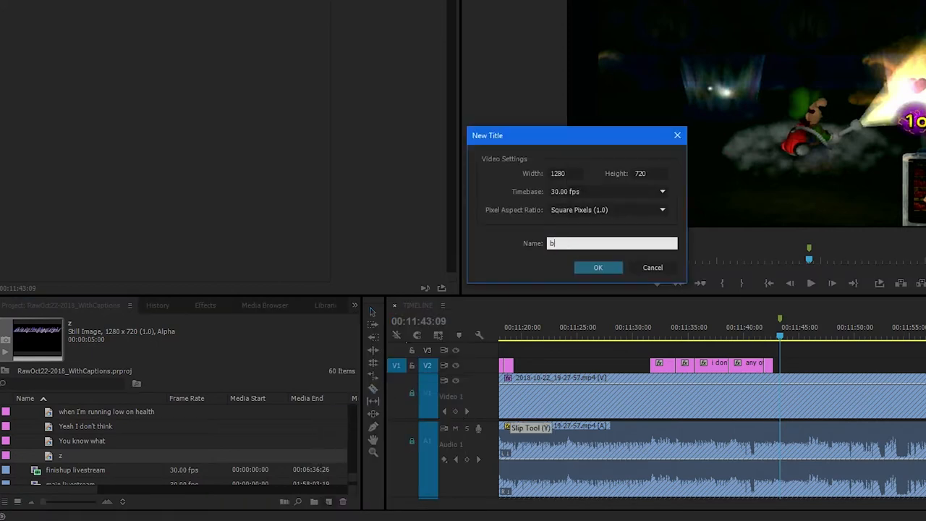
left_click(597, 267)
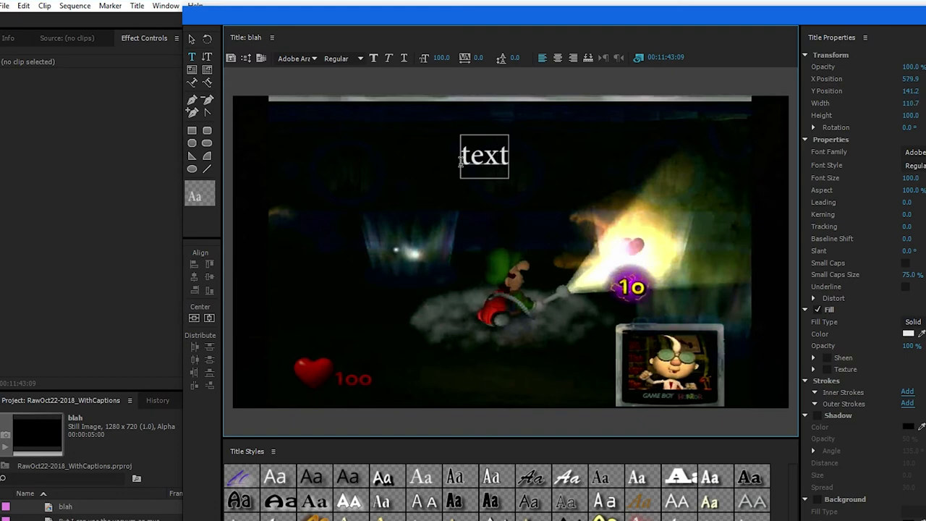
mouse_move(497, 191)
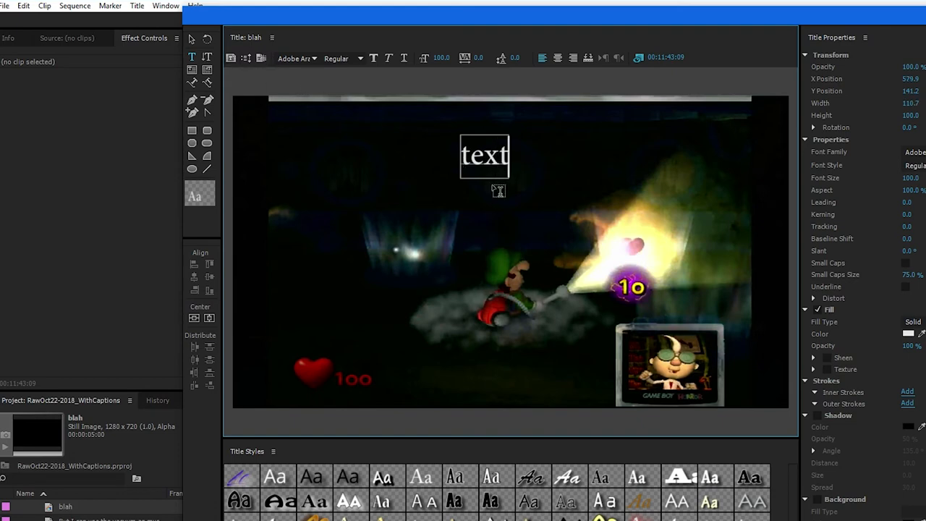